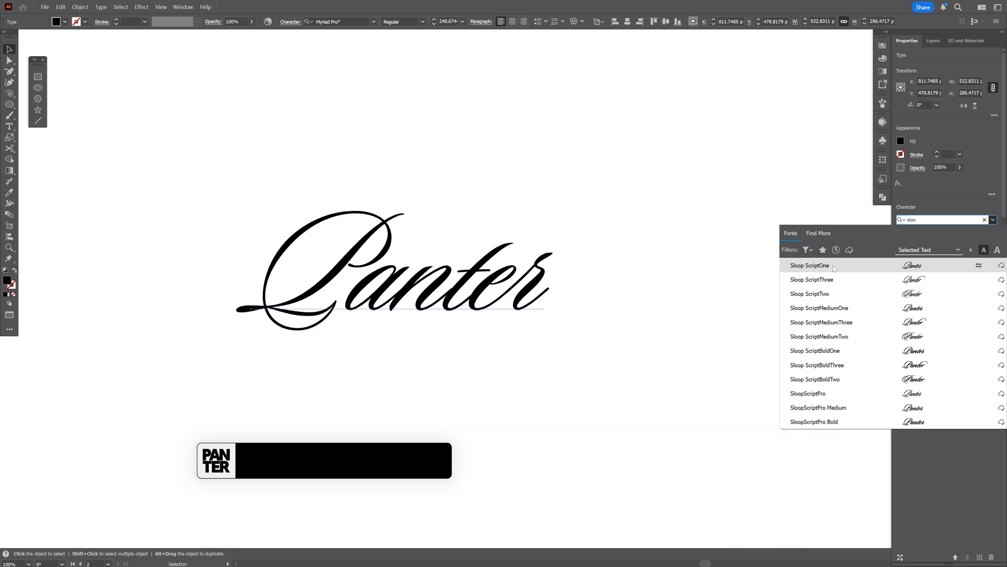
Apply Sloop ScriptOne to the Panter text and enlarge it as a tracing guide.
click(809, 264)
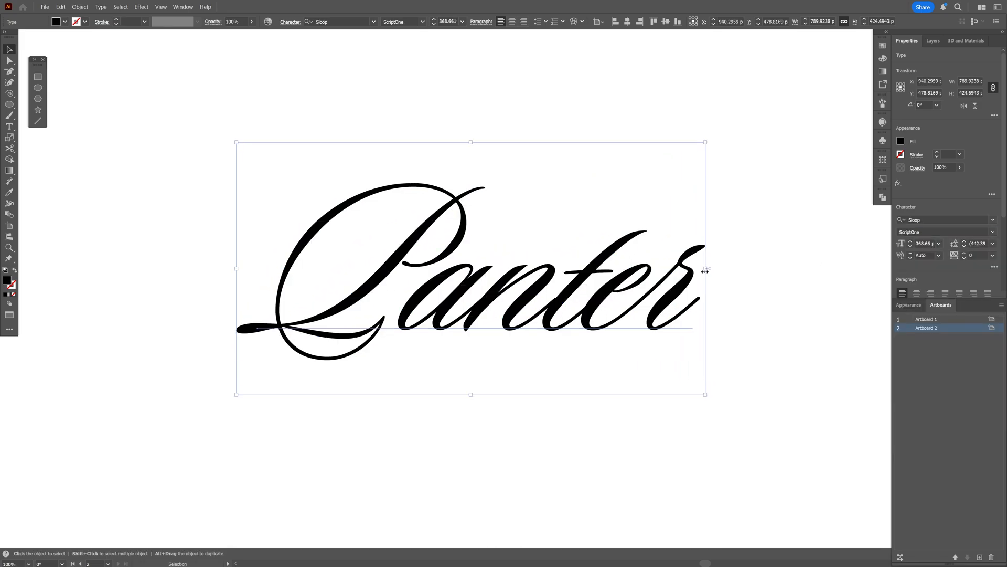
drag(957, 178, 934, 178)
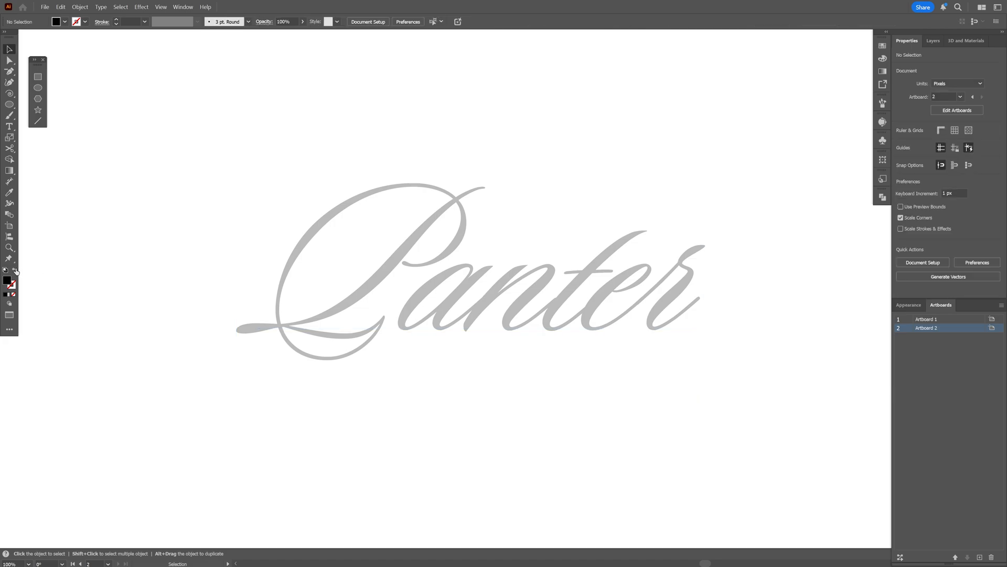
Switch to the Pencil tool with Fidelity set to Smooth.
click(9, 115)
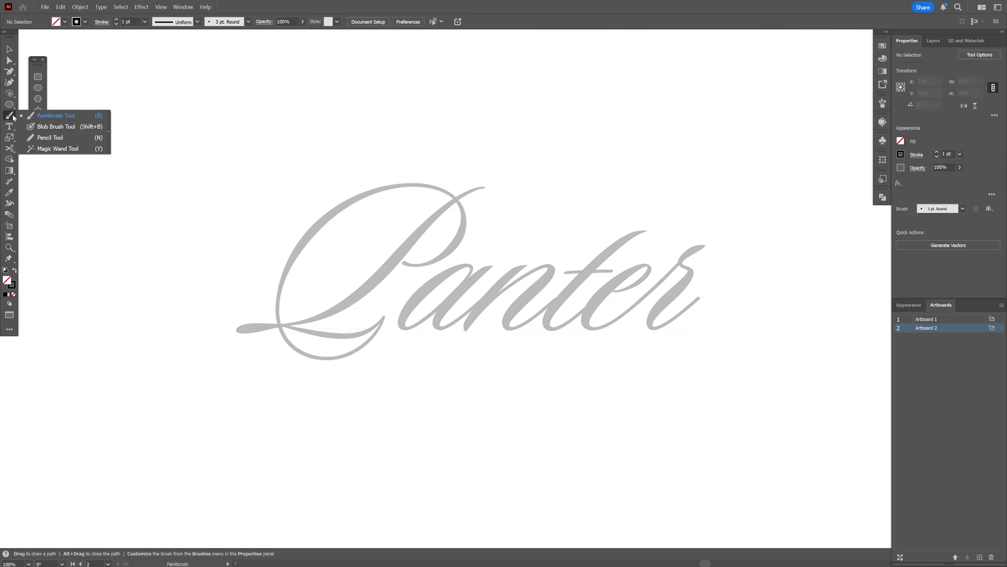
click(50, 137)
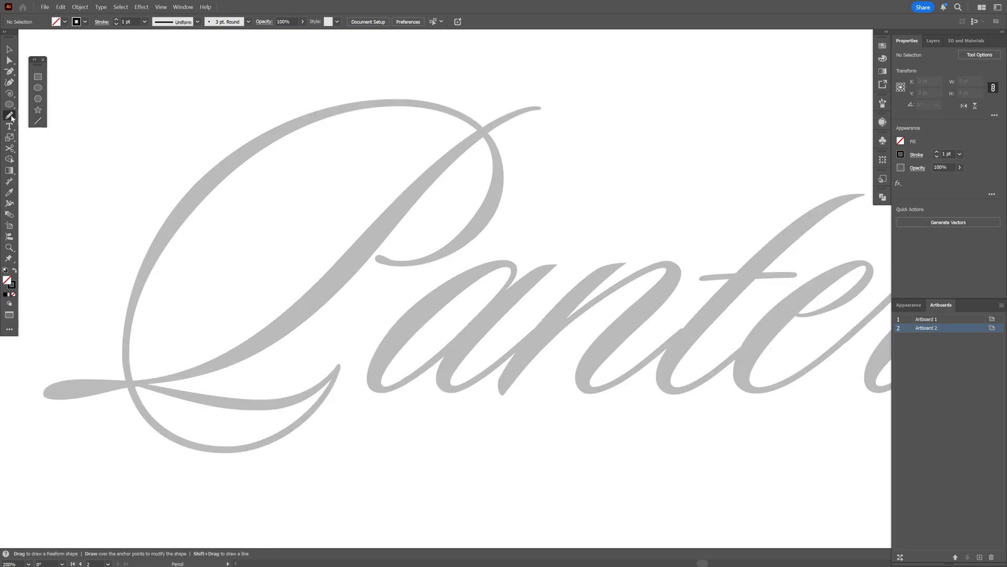
double_click(9, 117)
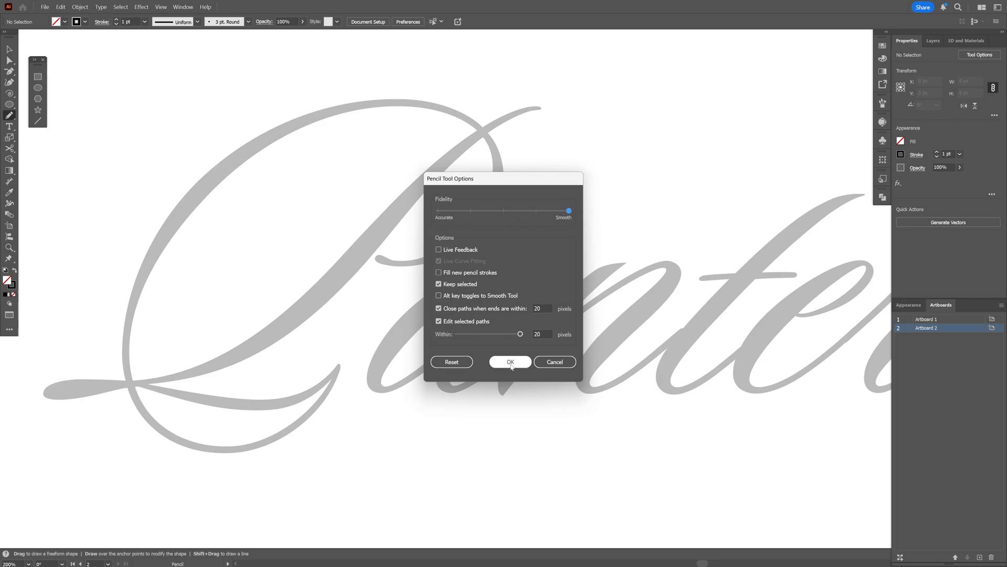
click(509, 361)
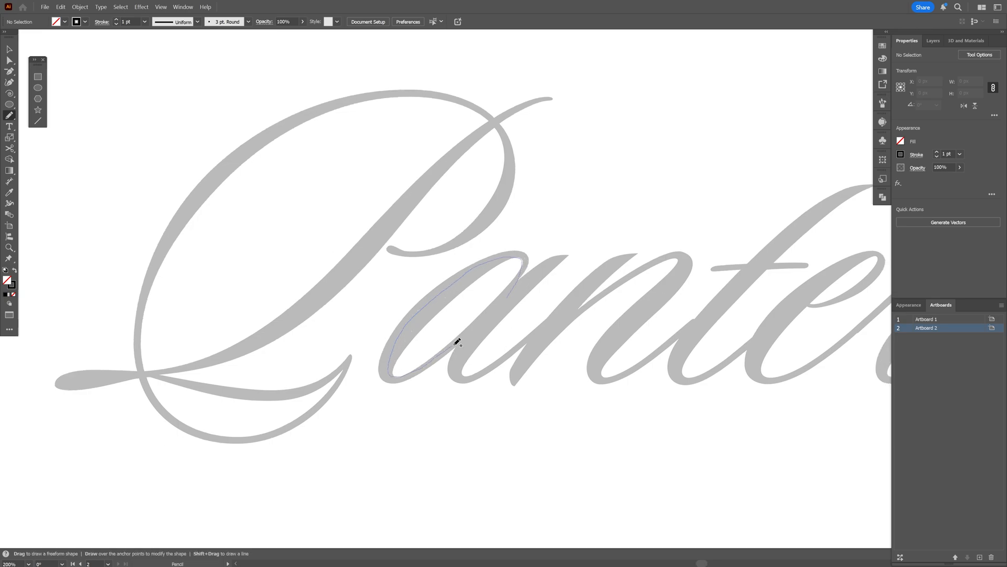
Trace a freehand stroke over the letter a of the grey guide.
drag(456, 340, 469, 353)
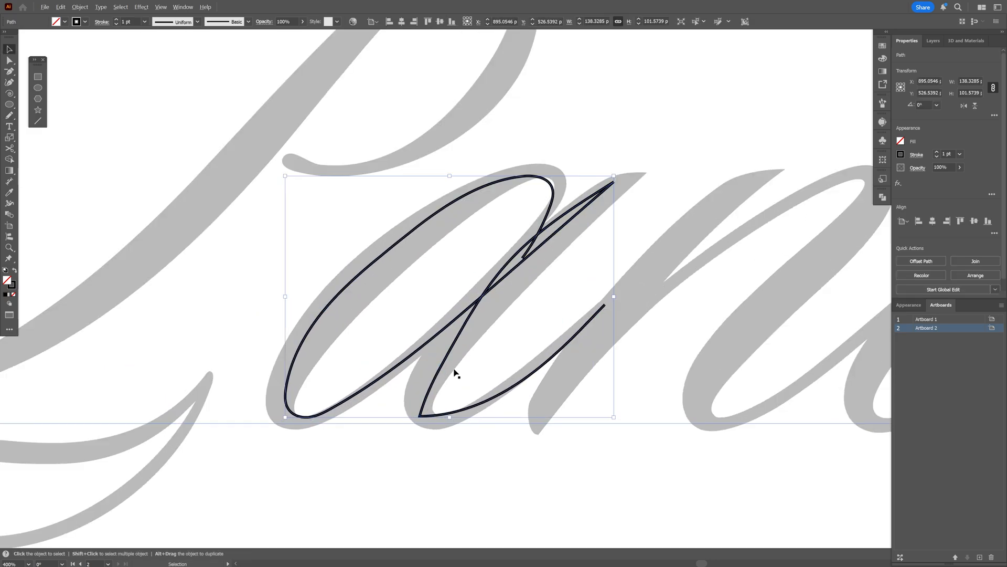
Smooth the traced a stroke to about 25 percent via Object > Path > Smooth.
click(80, 7)
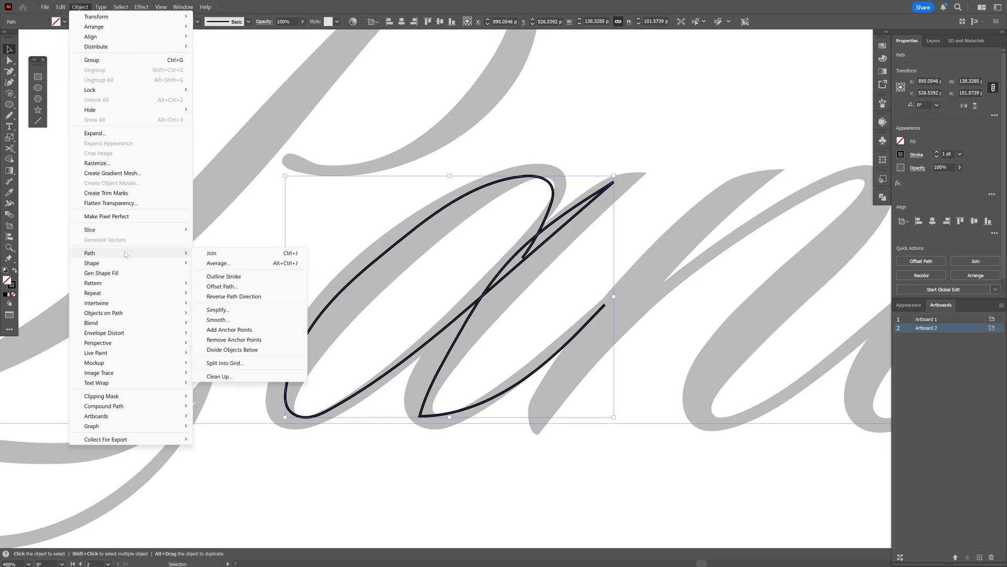
click(219, 319)
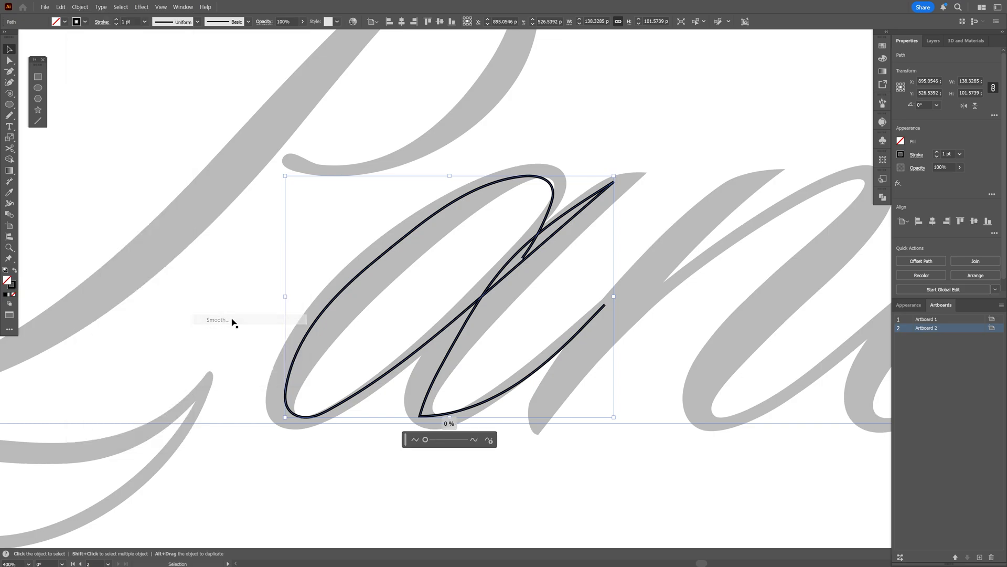
drag(425, 440, 435, 440)
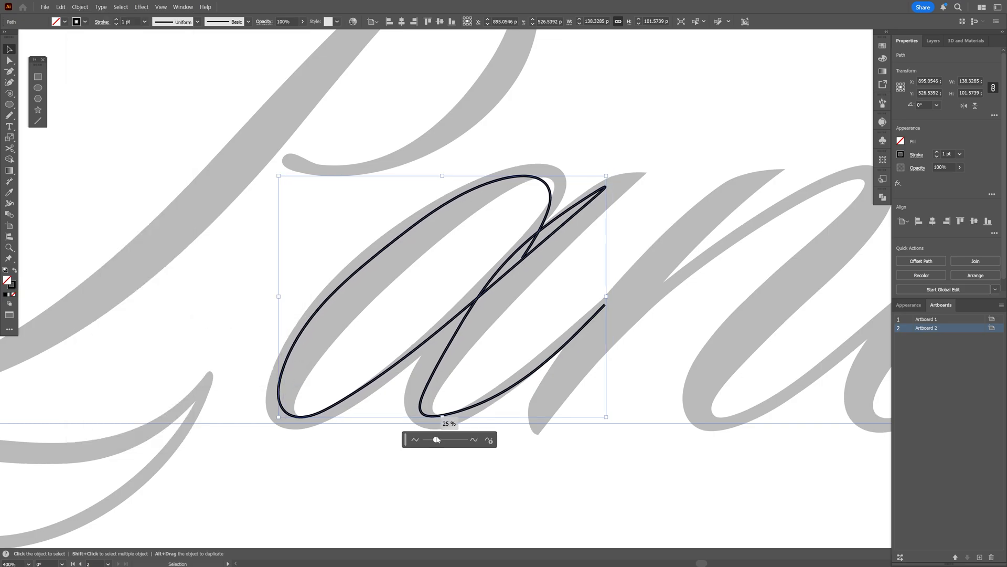
drag(435, 440, 438, 440)
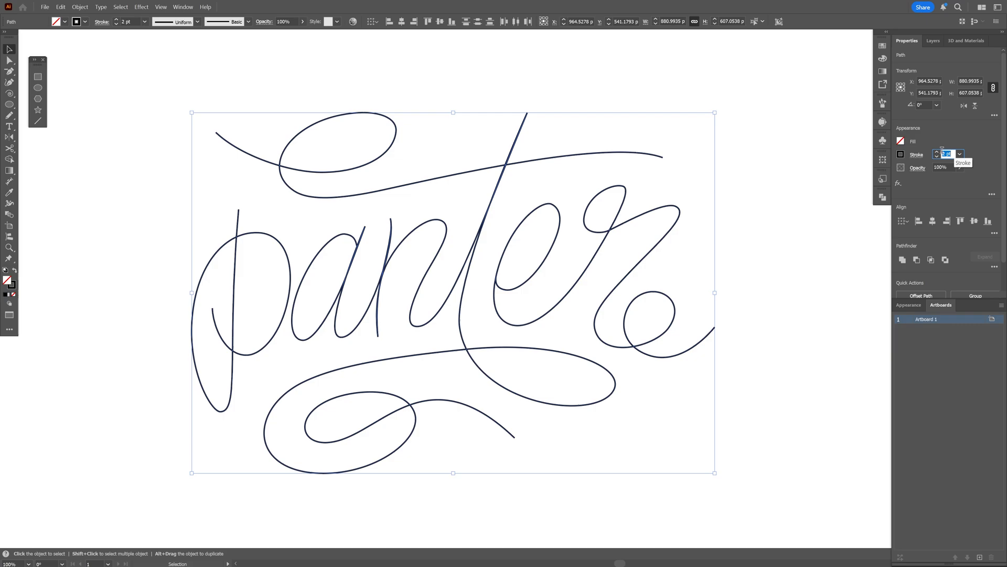
Recolour the panter strokes grey and group all the lettering paths together.
click(900, 154)
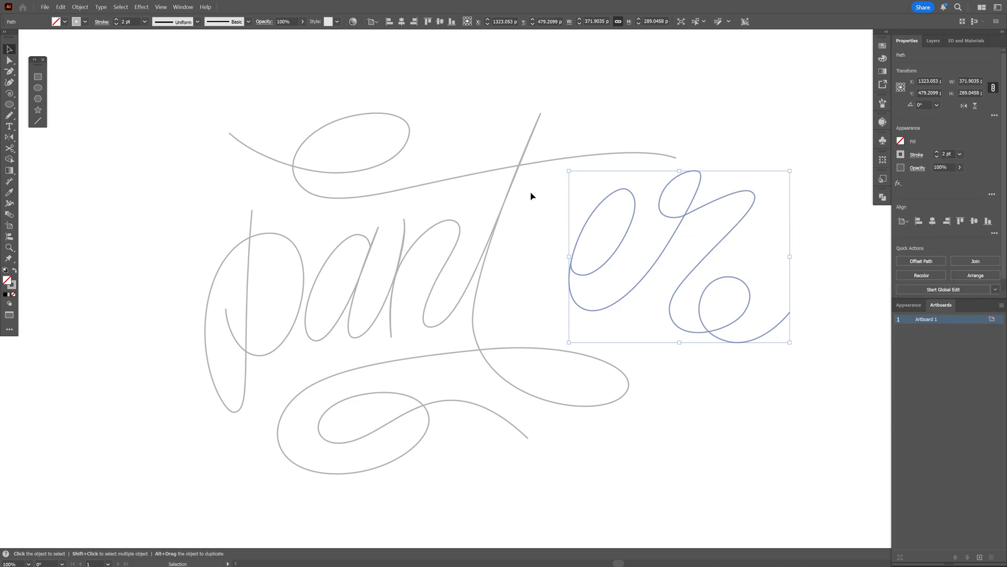
drag(678, 257, 614, 271)
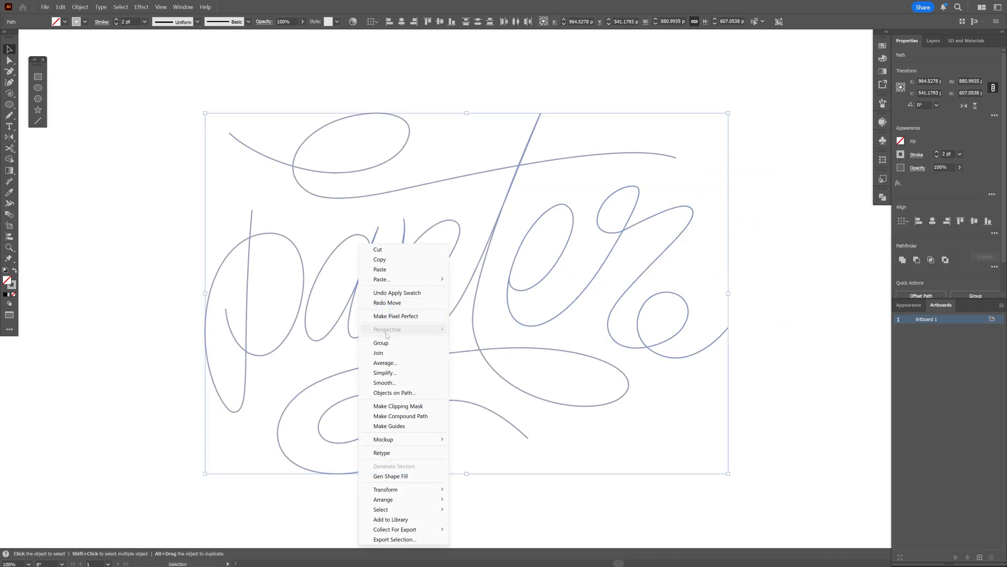
click(379, 342)
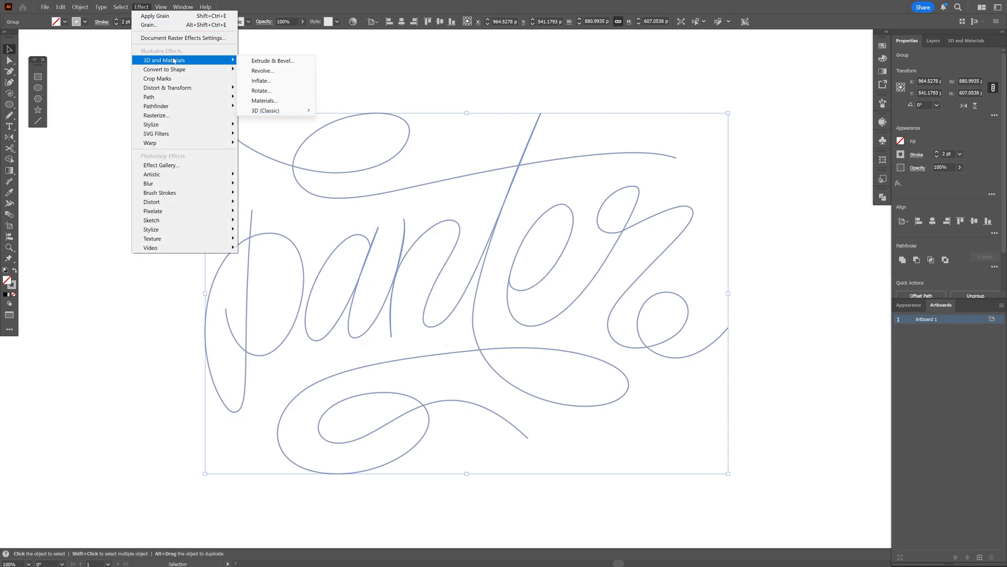
mouse_move(264, 110)
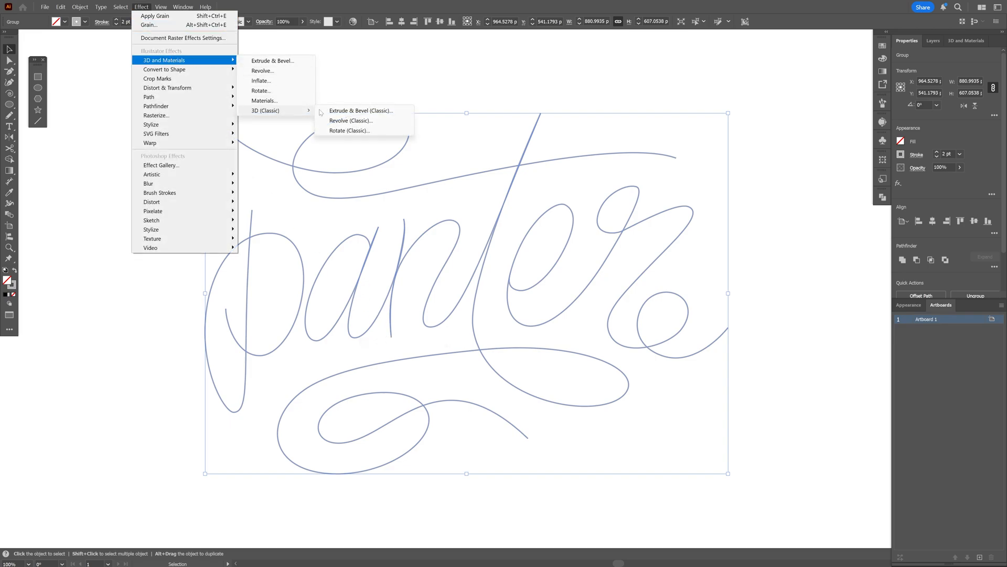
mouse_move(361, 110)
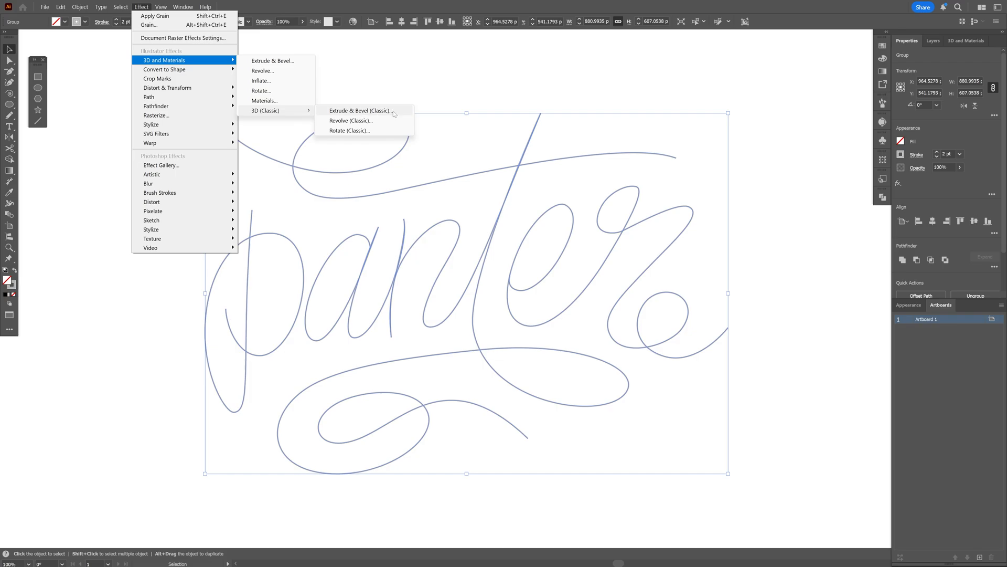
Apply a 3D (Classic) extrusion rotated 16°, -13°, -3° with a much deeper extrude depth.
click(361, 110)
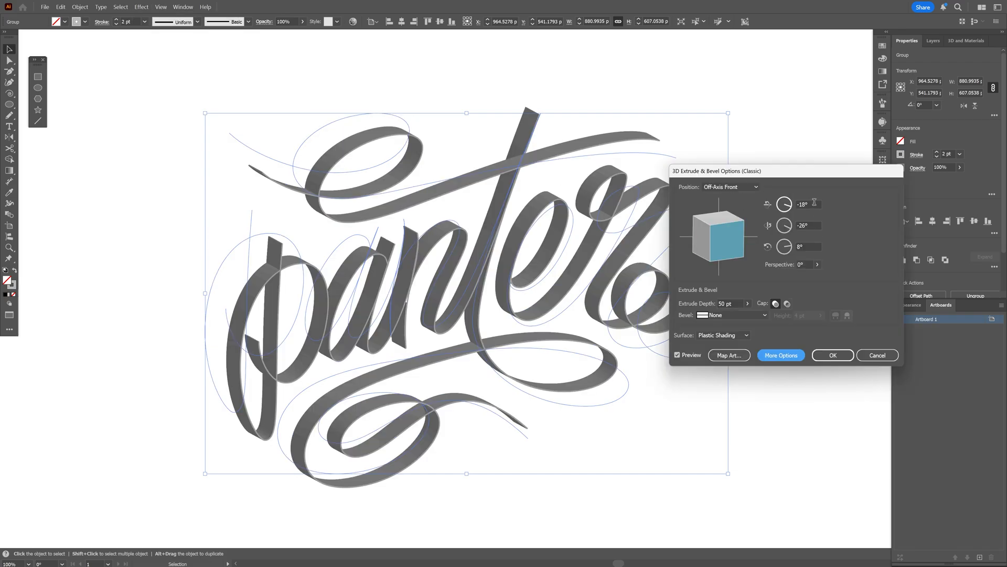
click(803, 204)
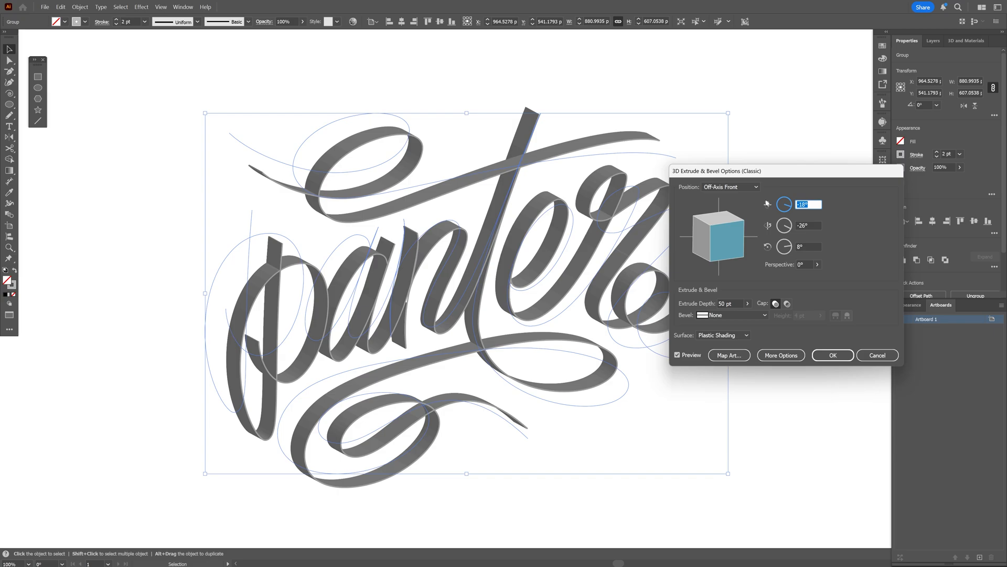
text(16)
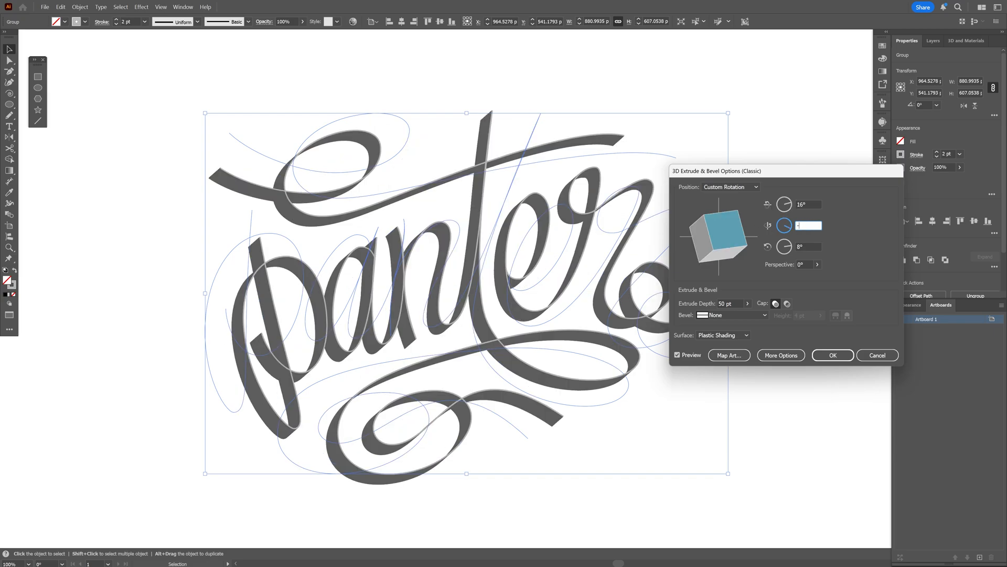
text(-13°)
click(809, 245)
text(-3)
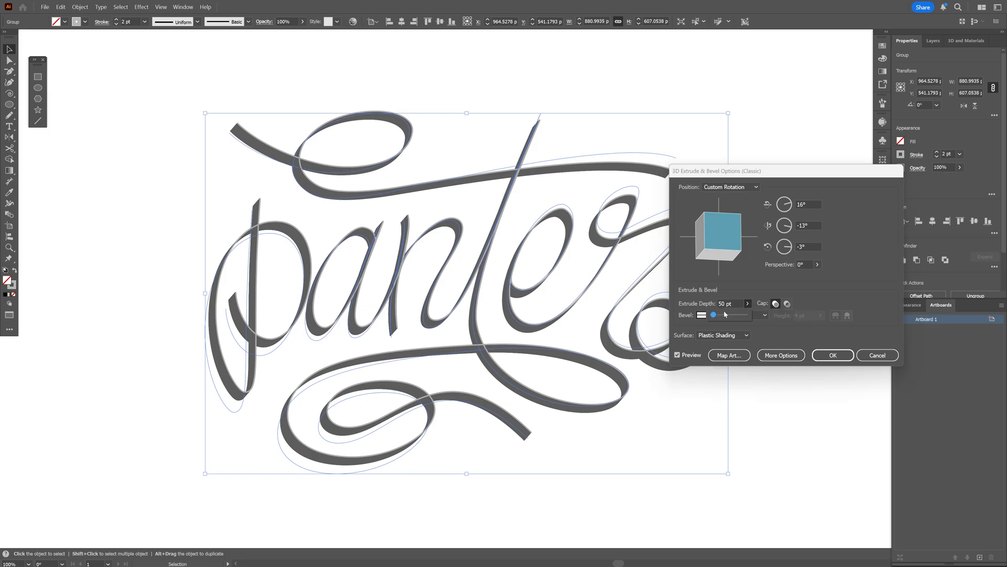
drag(712, 314, 721, 314)
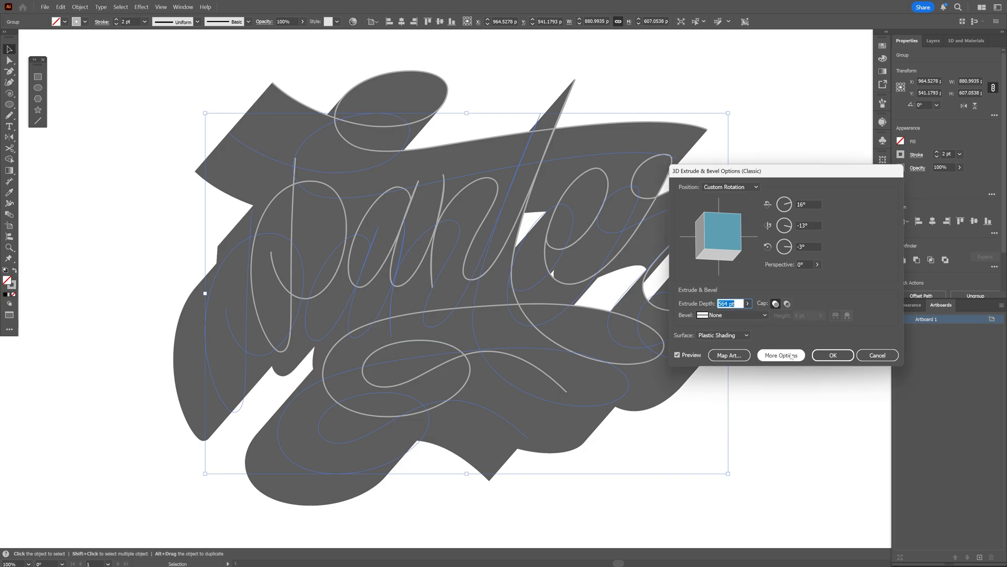
click(780, 355)
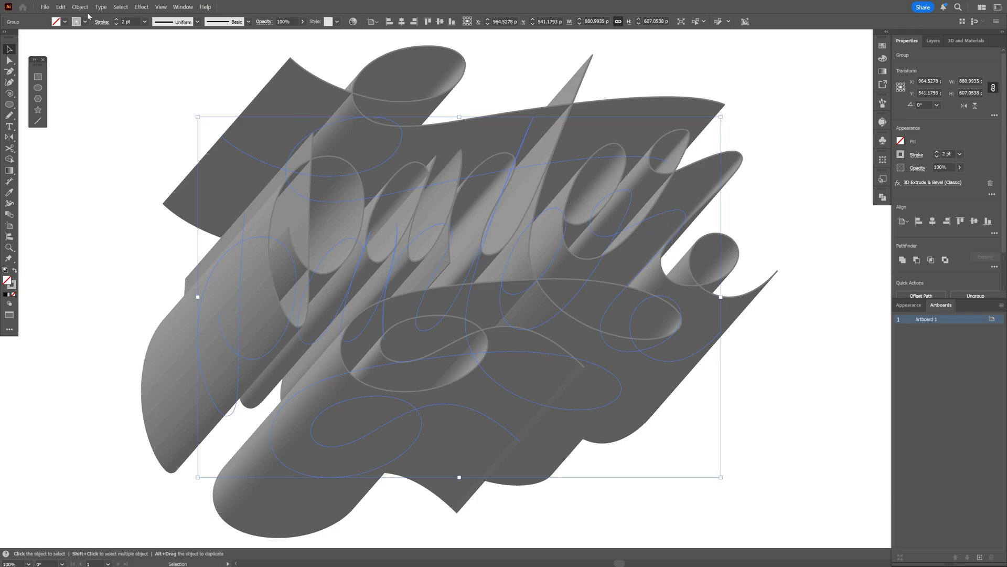
Expand the 3D effect into real shapes and ungroup them.
click(80, 6)
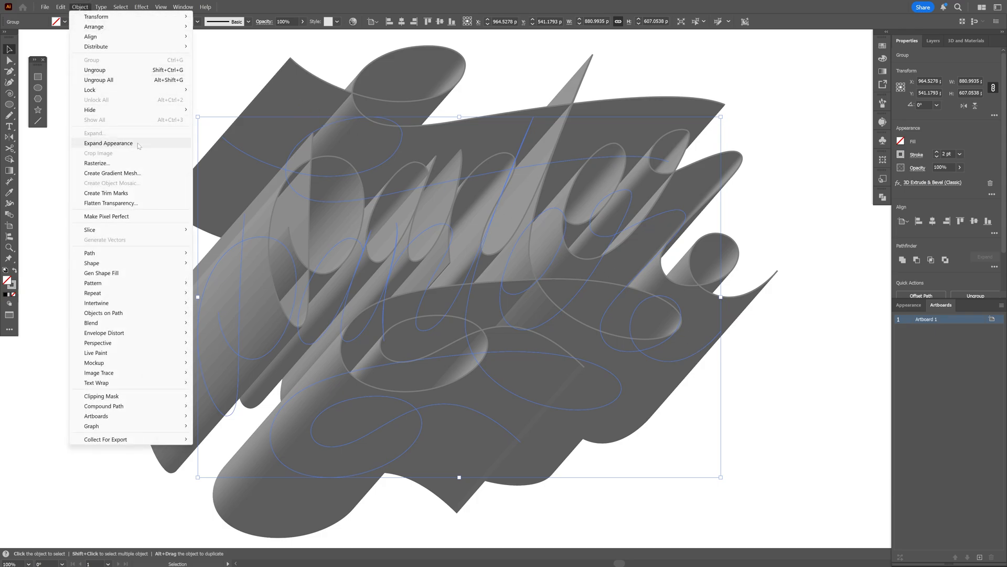
click(108, 142)
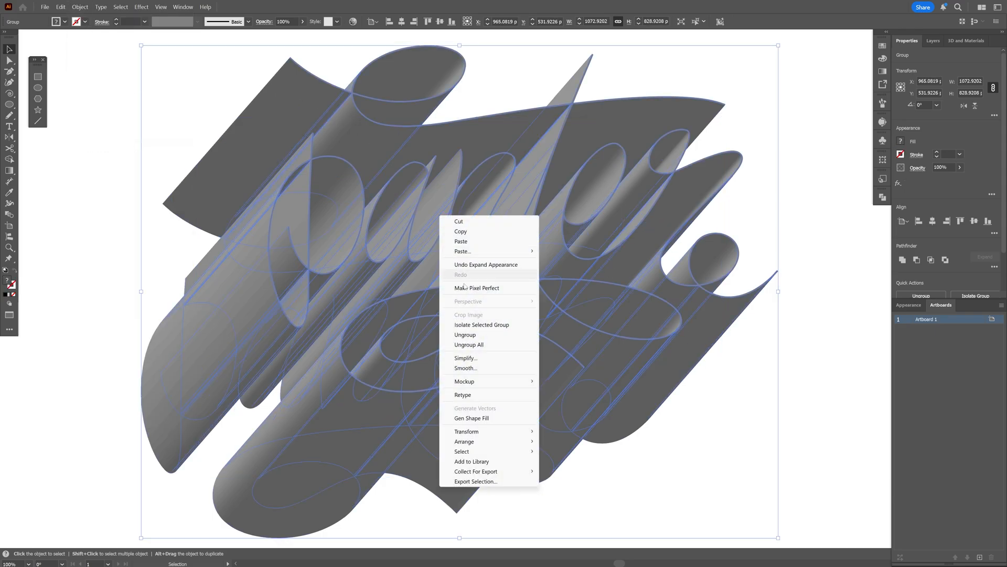
click(465, 334)
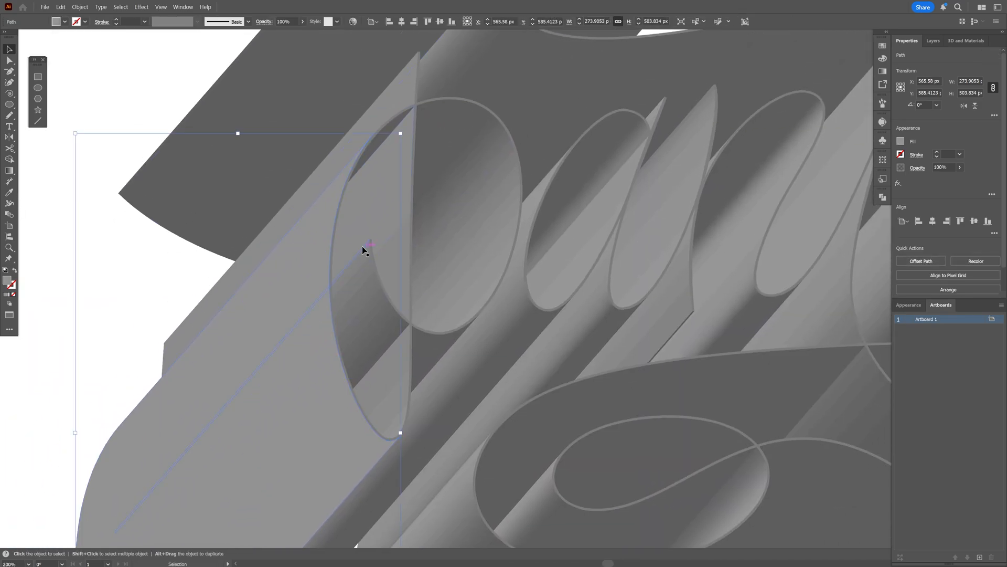
Select an extrusion side face and merge its pieces into one shape with Pathfinder.
click(882, 198)
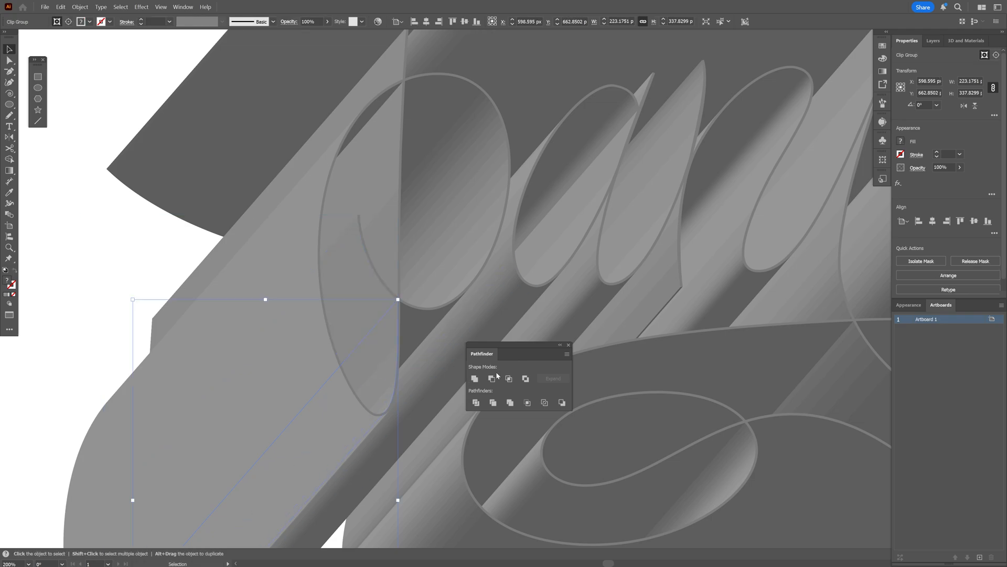
click(474, 379)
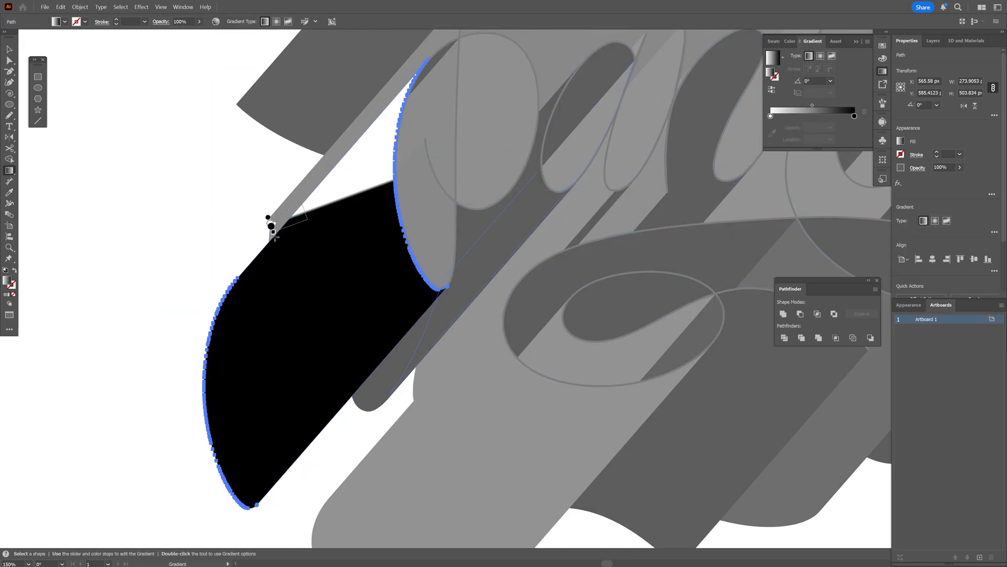
Set a purple-to-orange gradient direction across the extrusion face and bring up the letter shape's commands.
drag(269, 223, 381, 340)
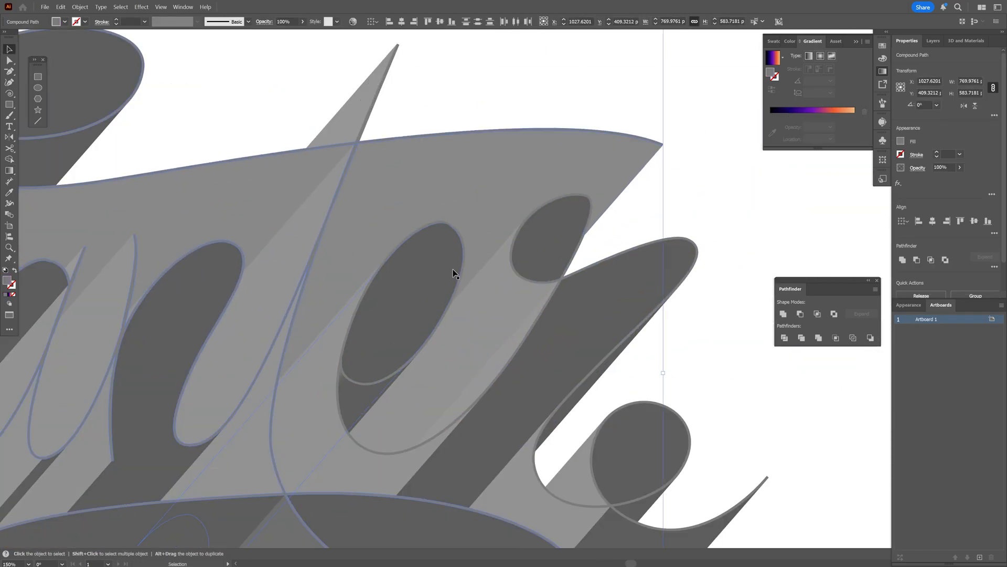
right_click(454, 272)
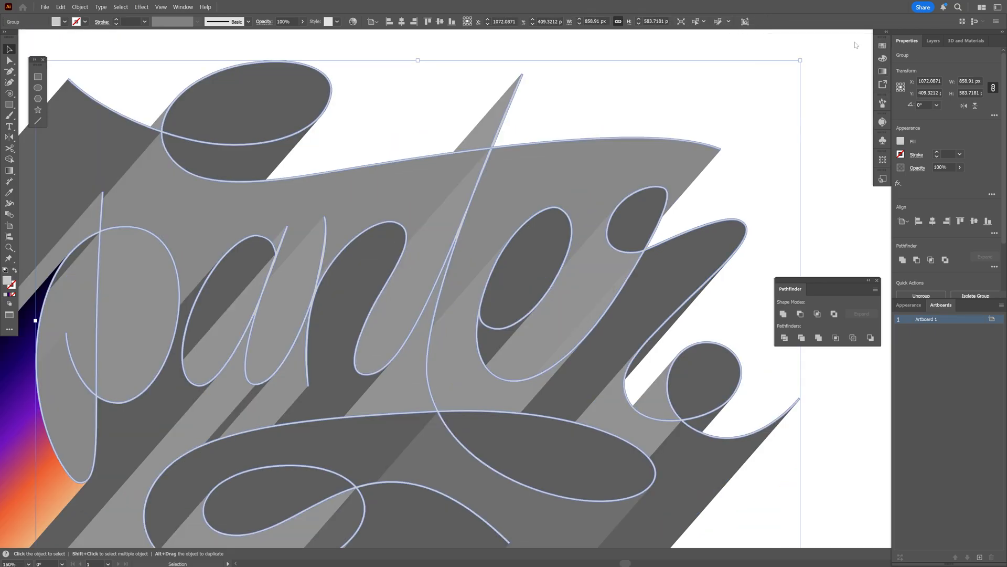
Use the Object menu to prepare the letter group for the purple-orange gradient fills.
click(79, 6)
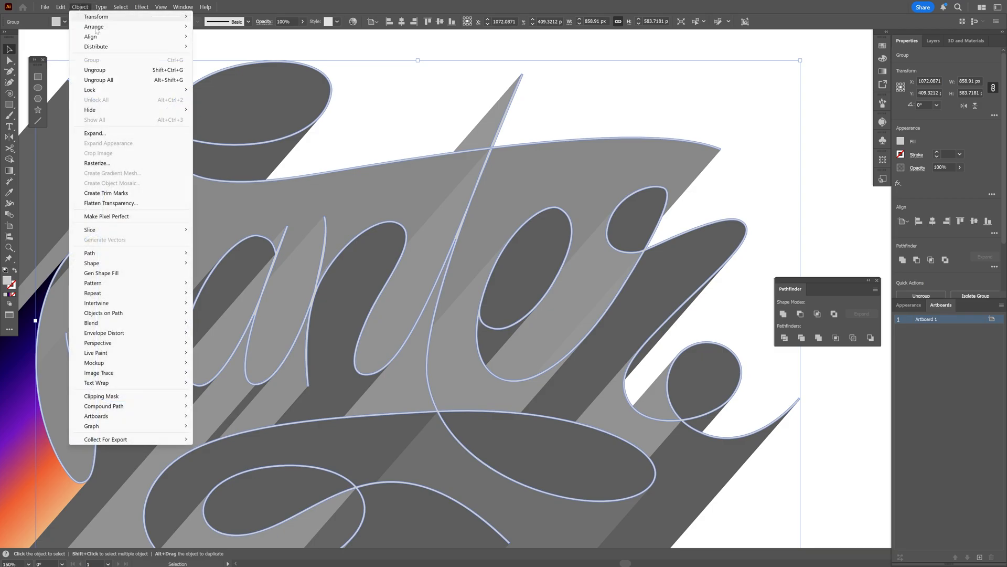
mouse_move(90, 89)
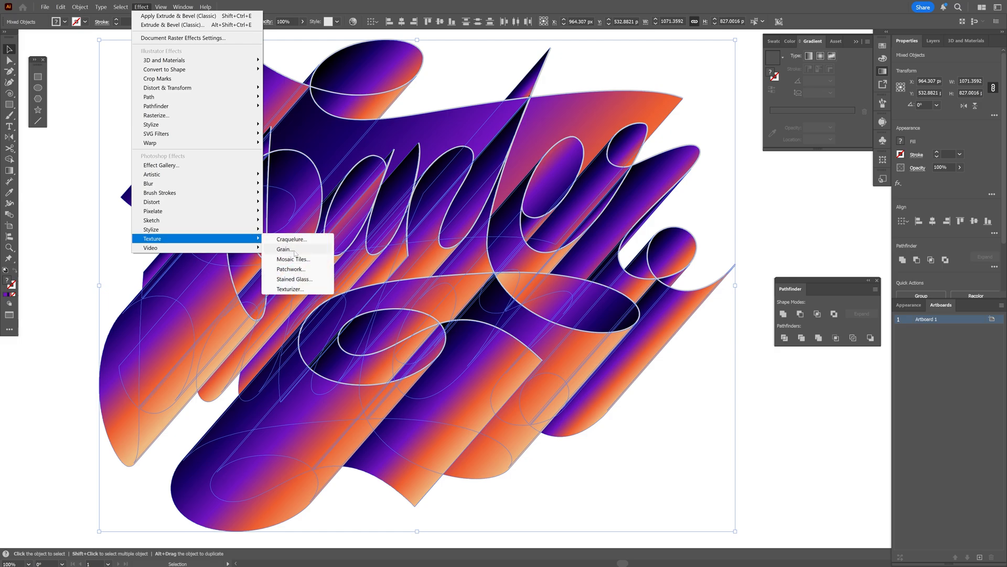
Apply a Grain texture effect to the gradient-filled lettering.
click(284, 250)
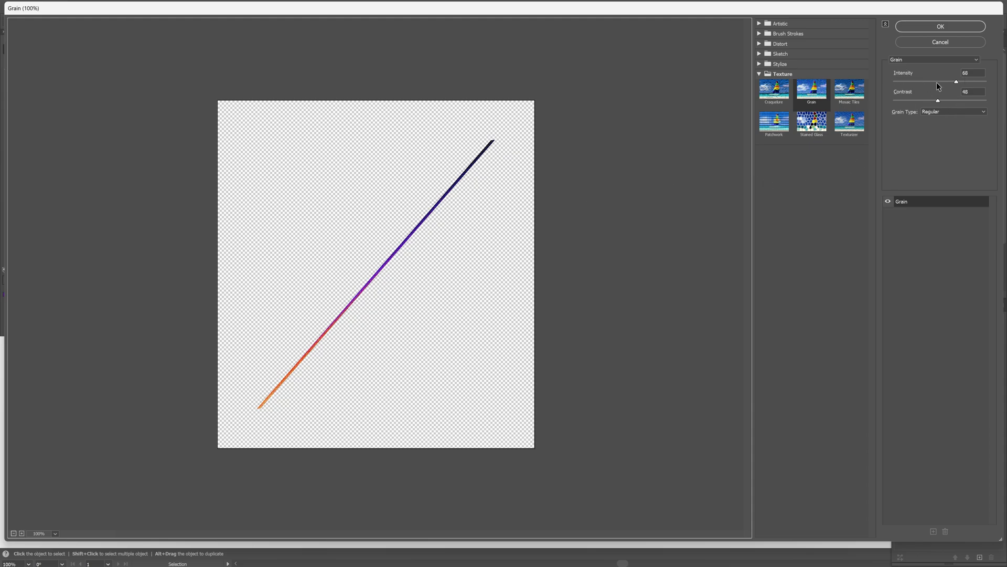
click(940, 26)
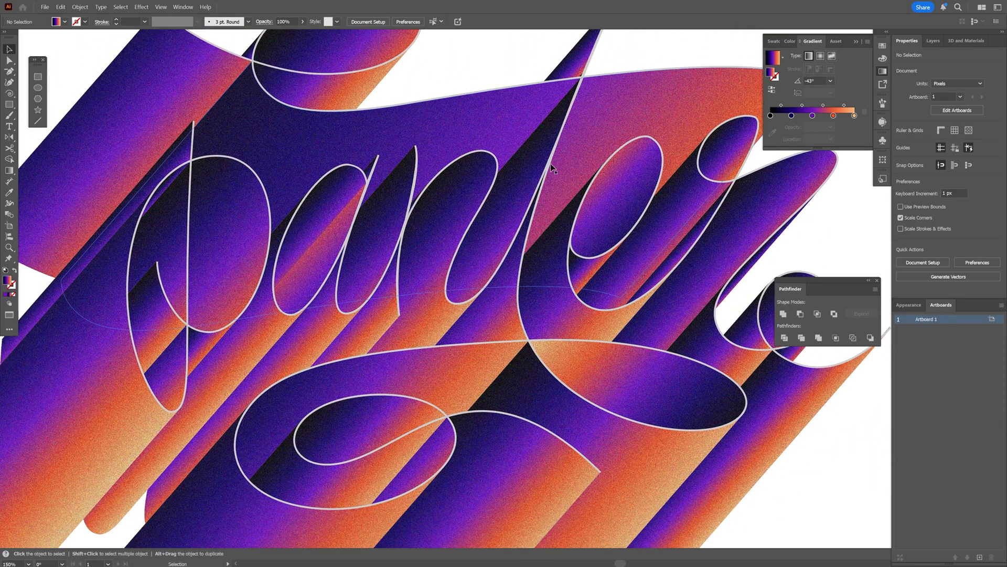
click(80, 8)
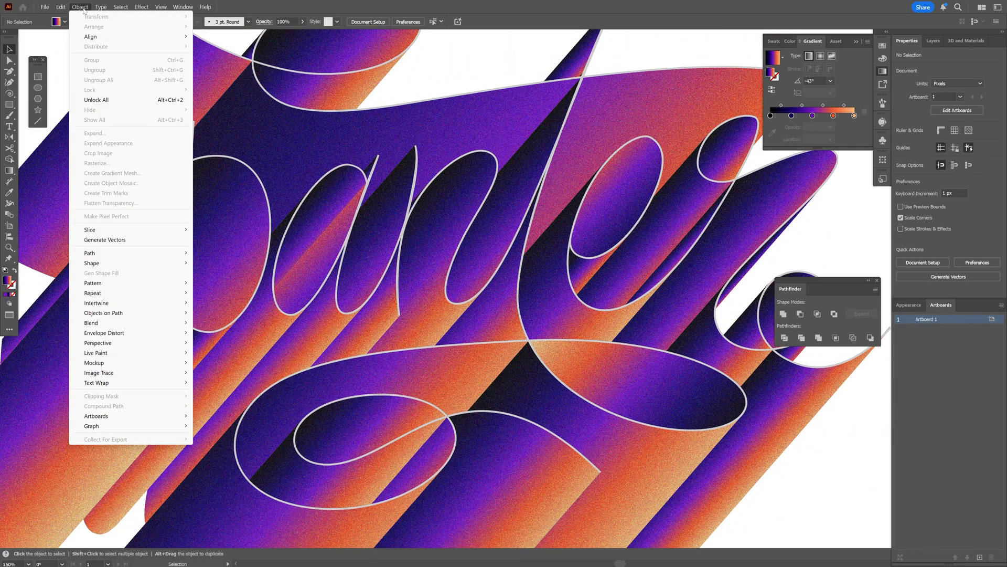